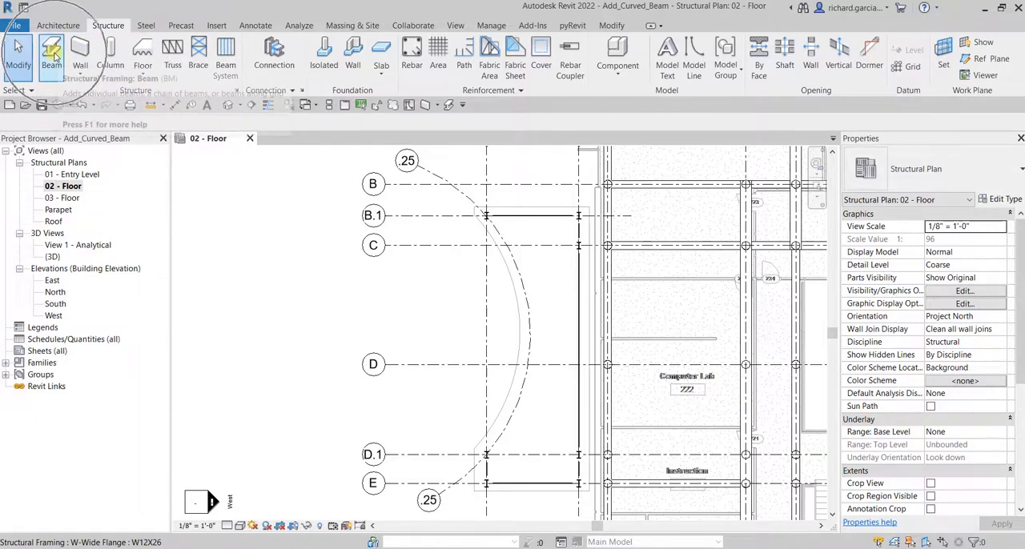
Start the Beam tool from the Structure ribbon with type W12X26 loaded
click(51, 50)
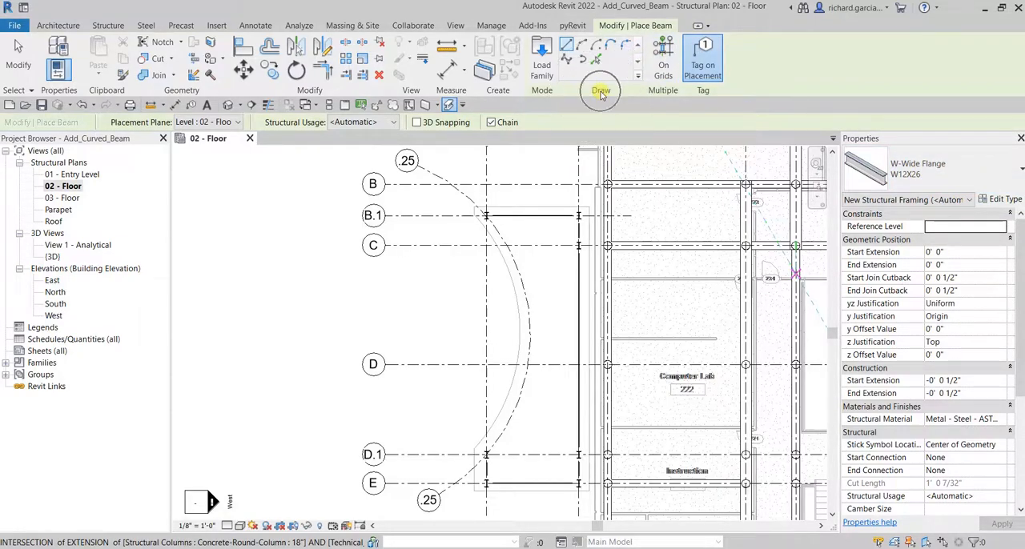
mouse_move(583, 50)
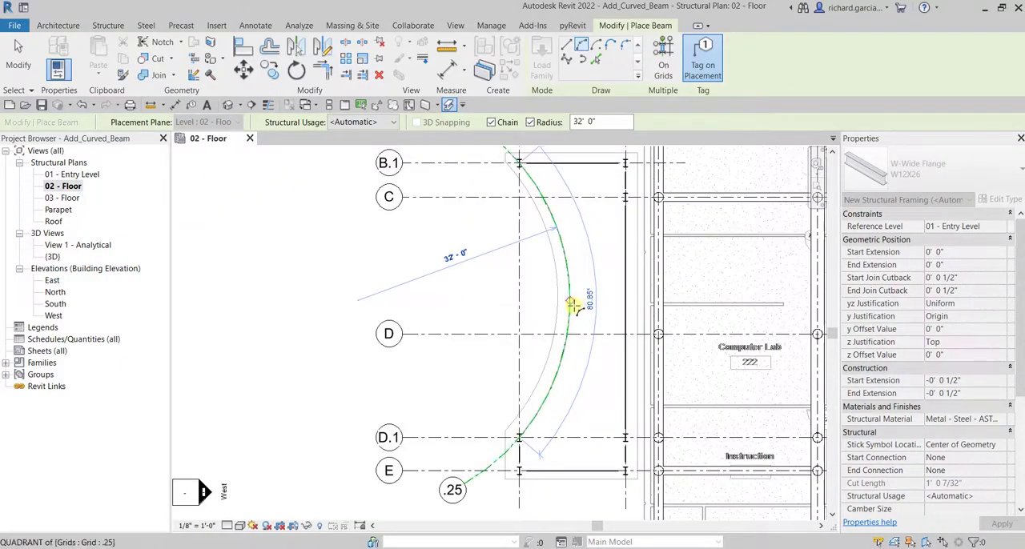
mouse_move(570, 305)
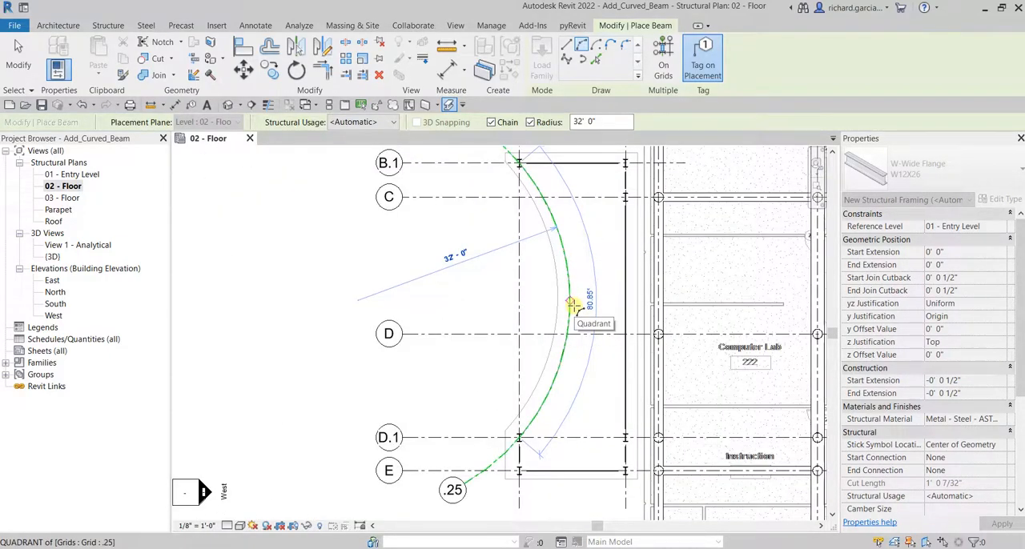
Snap the 32' 0" radius arc beam through the quadrant point between the B.1 and D.1 columns
click(568, 304)
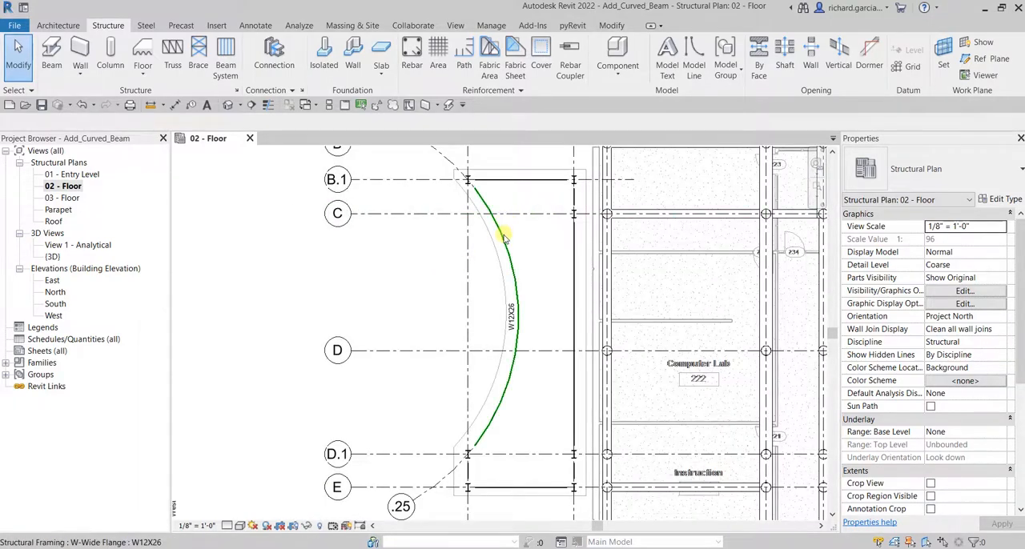
Isolate the selected curved W12X26 beam in a Selection Box 3D view
click(504, 240)
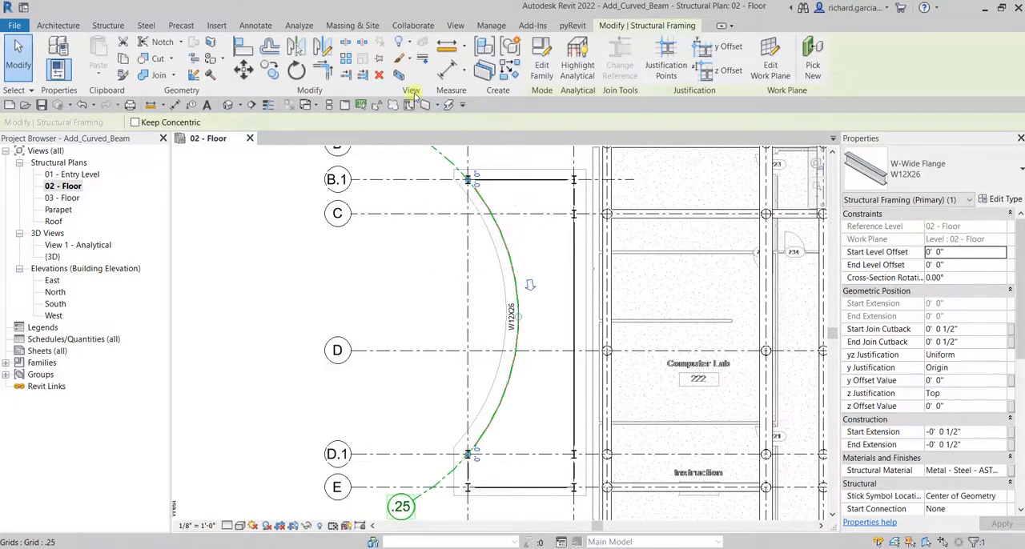
mouse_move(421, 76)
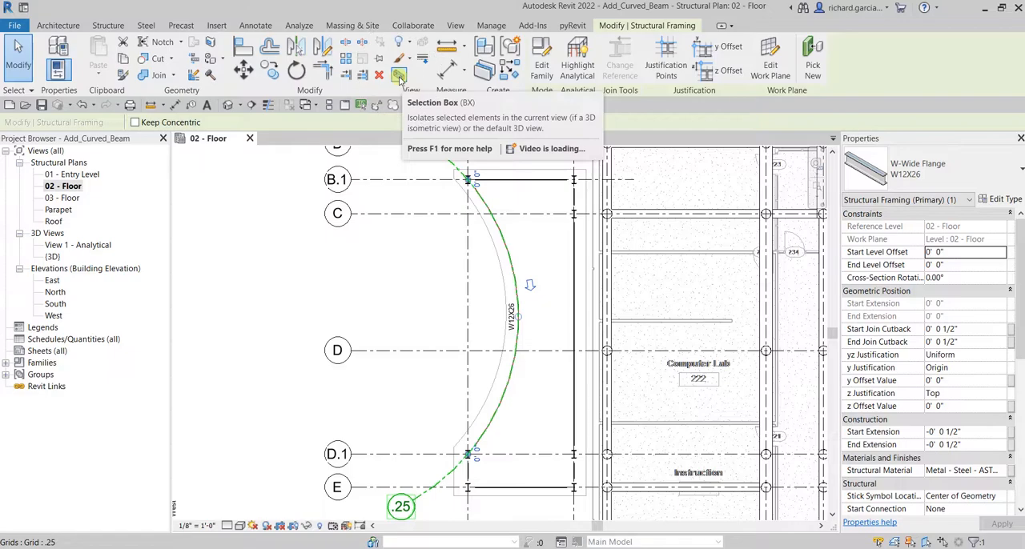
click(397, 71)
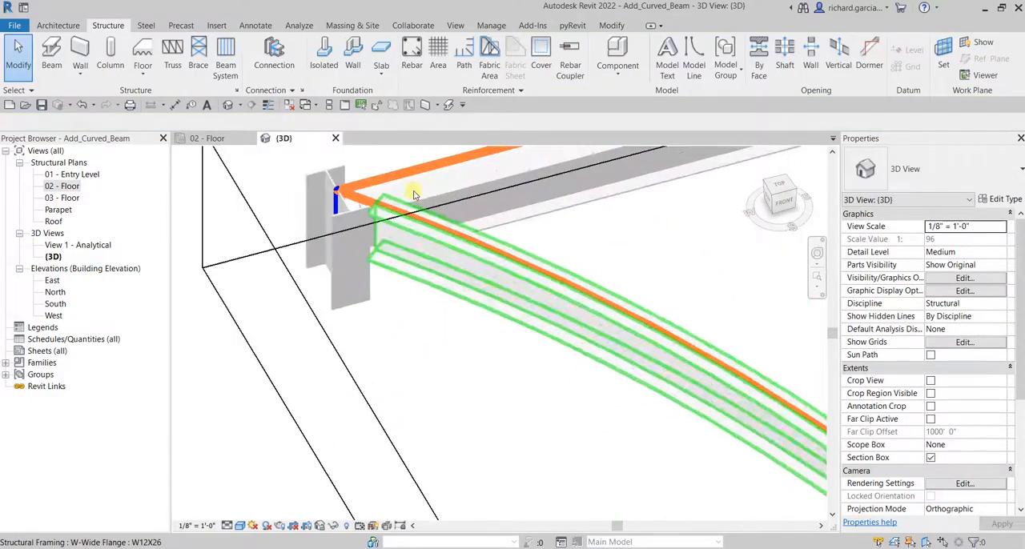
drag(413, 195, 446, 249)
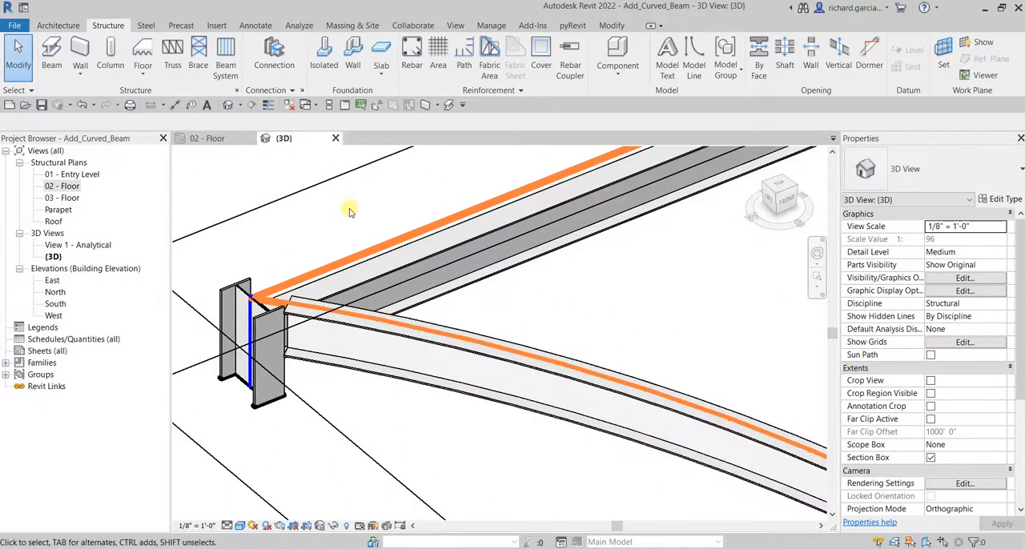
mouse_move(355, 257)
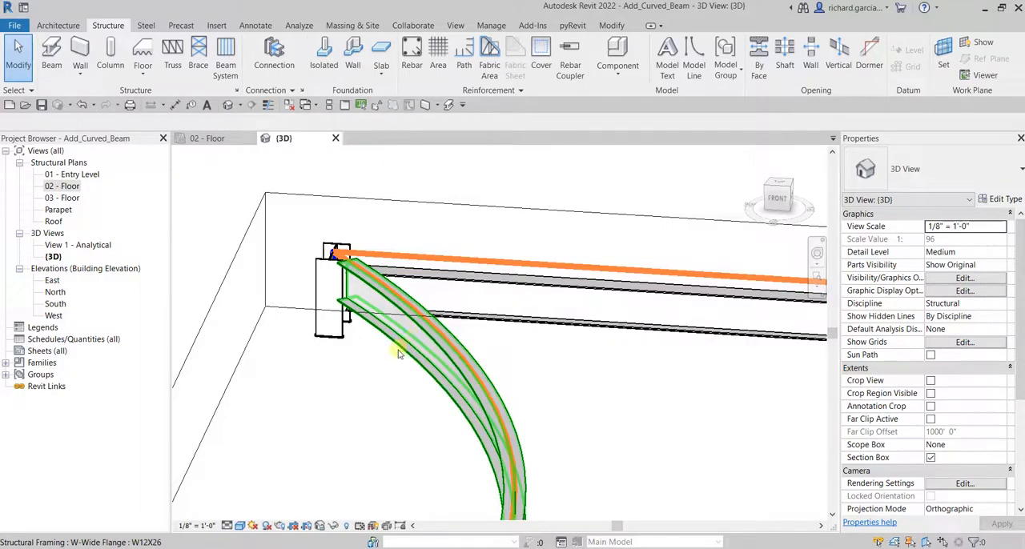
mouse_move(399, 354)
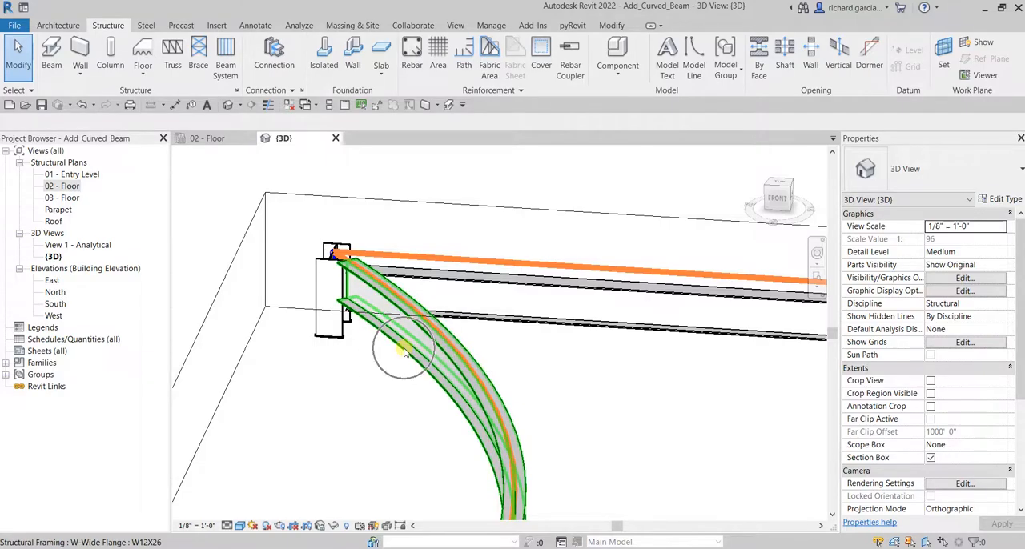
mouse_move(403, 352)
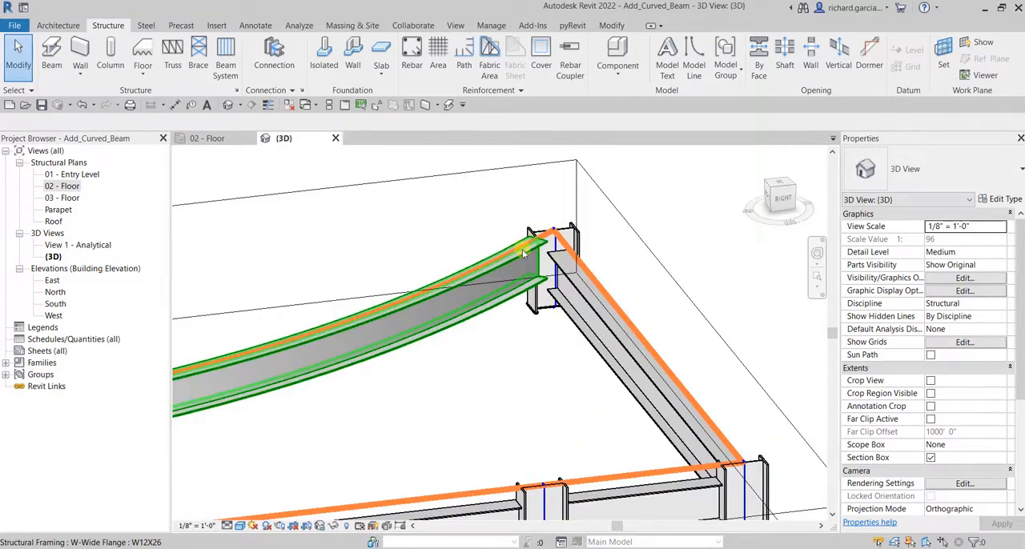
Set the curved beam's z Offset Value to -5" in the Properties palette
click(520, 272)
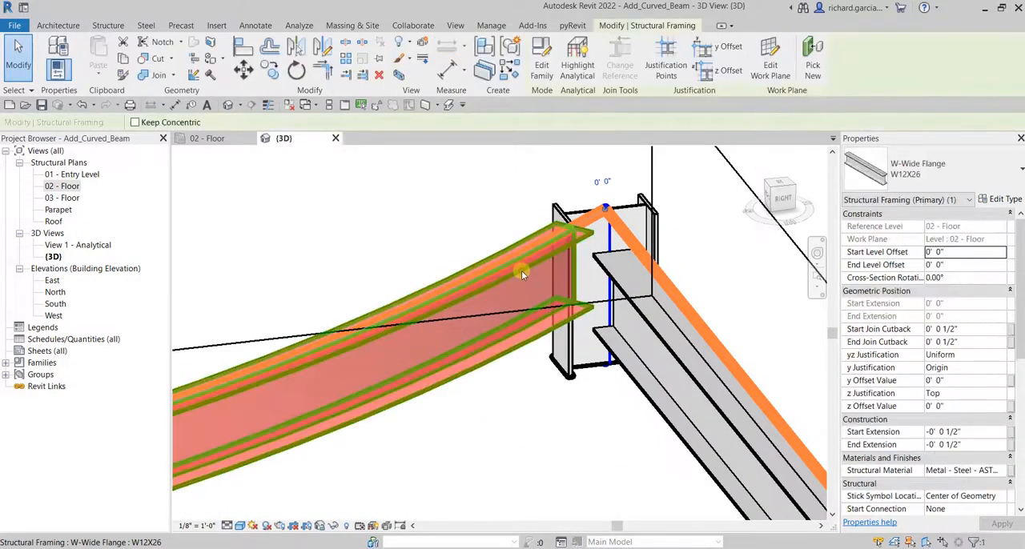
mouse_move(520, 275)
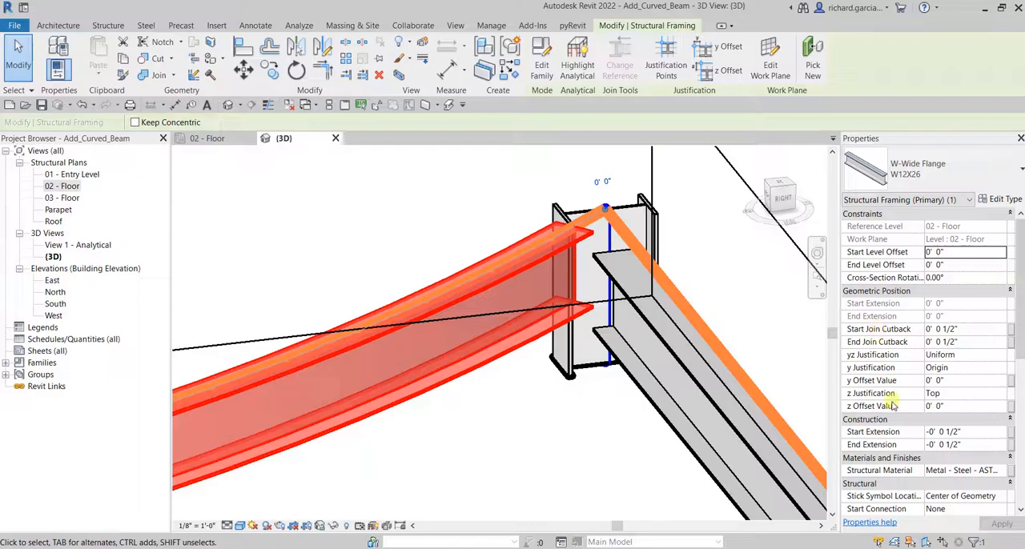
mouse_move(874, 393)
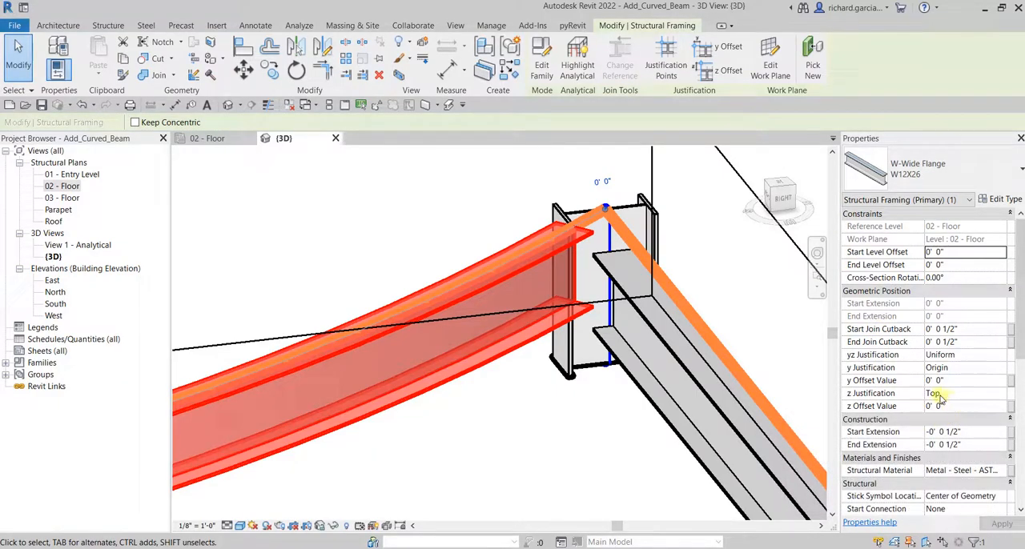
click(960, 407)
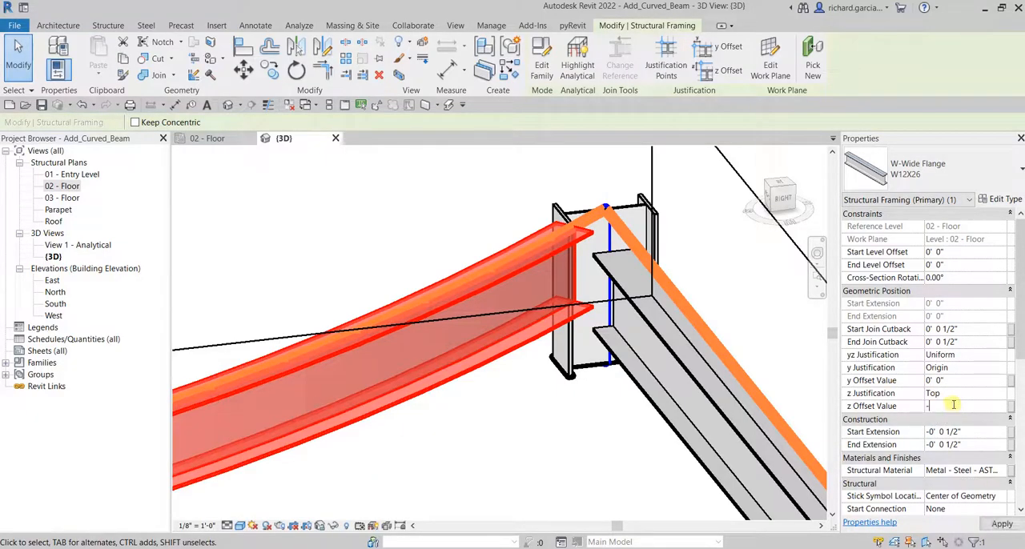
text(-5)
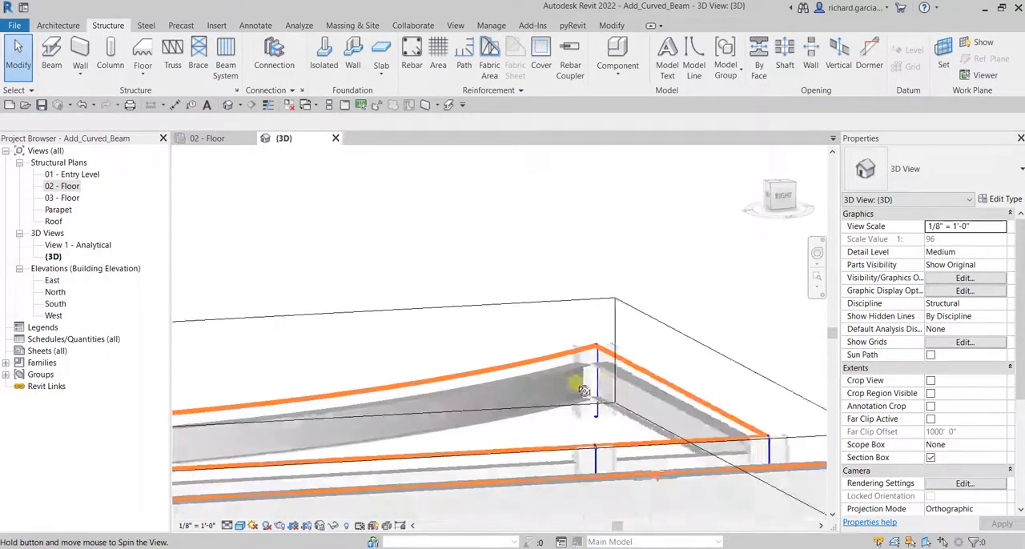
drag(585, 391, 553, 366)
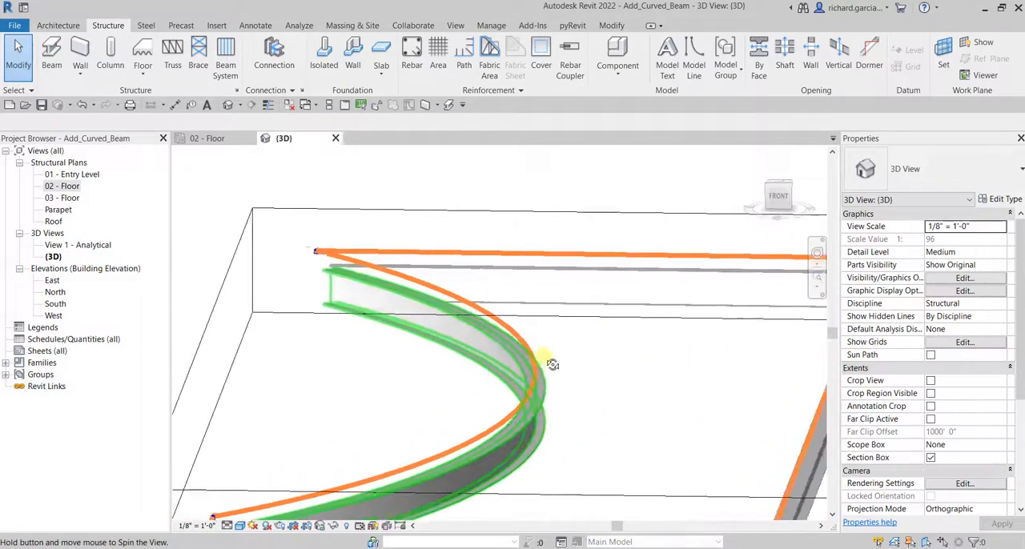
drag(545, 360, 409, 382)
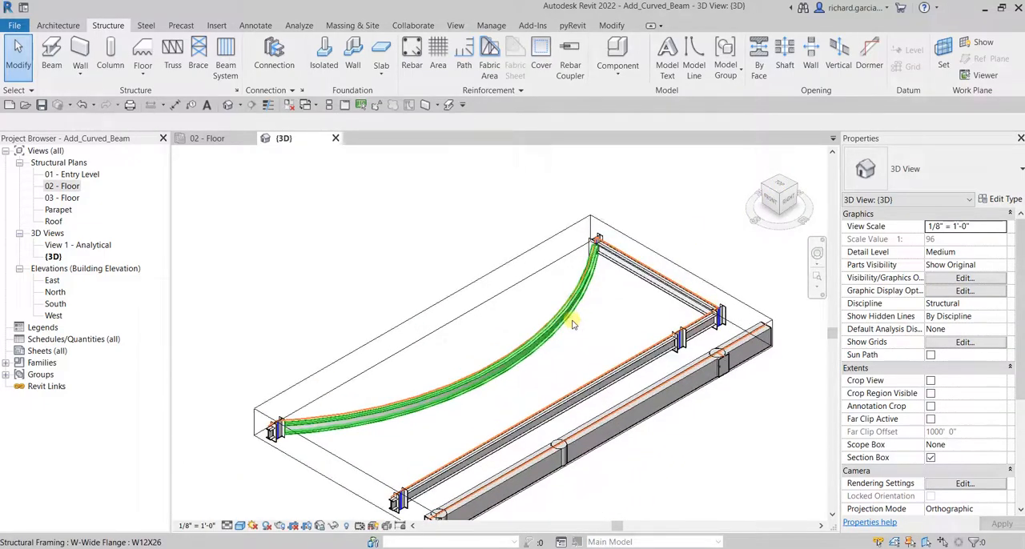
mouse_move(573, 325)
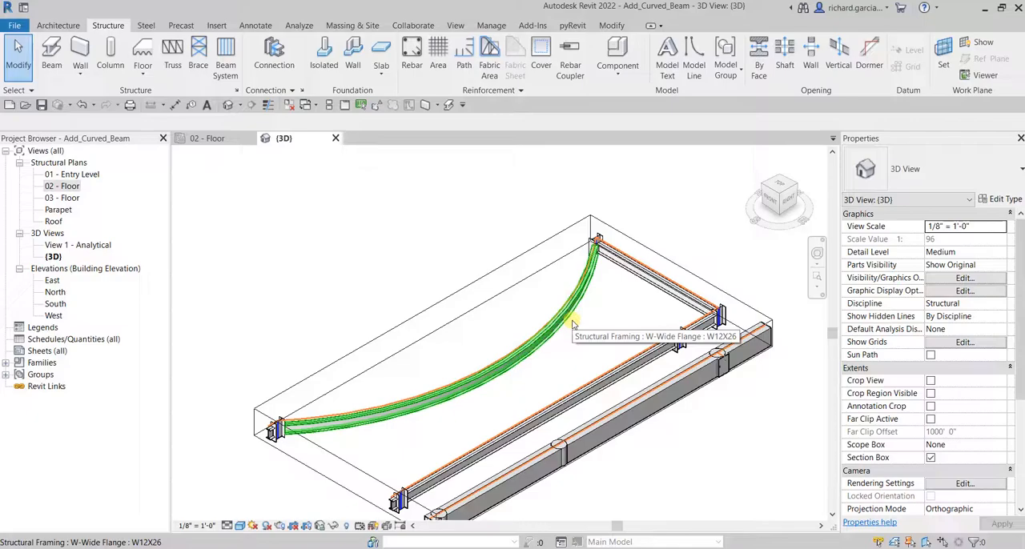